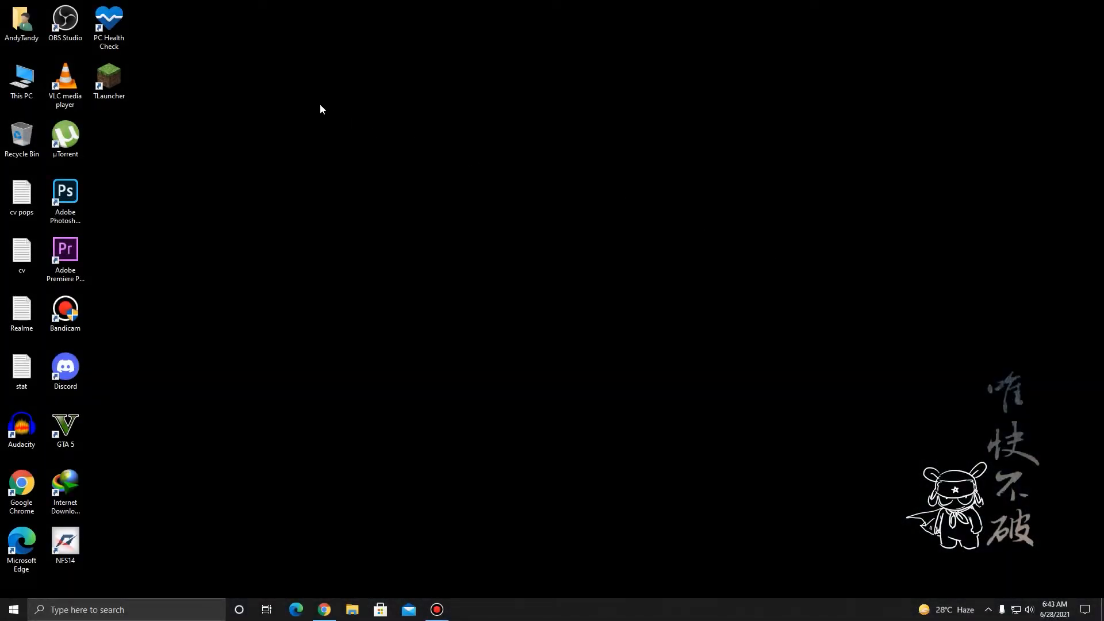
{"action": "mouse_move", "coordinate": [255, 77]}
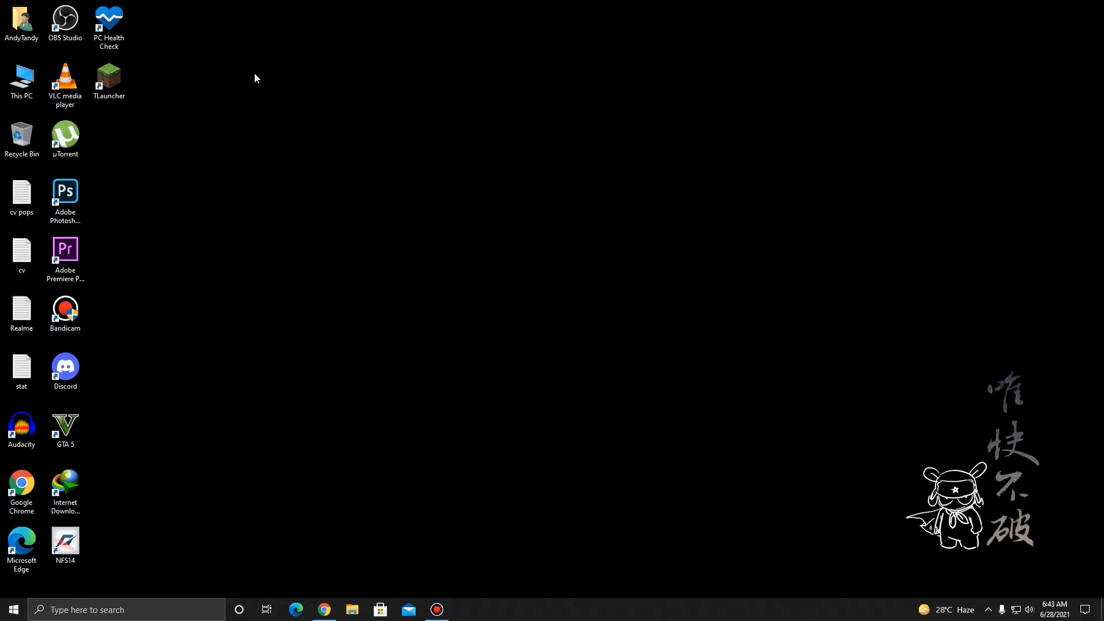
{"action": "mouse_move", "coordinate": [178, 45]}
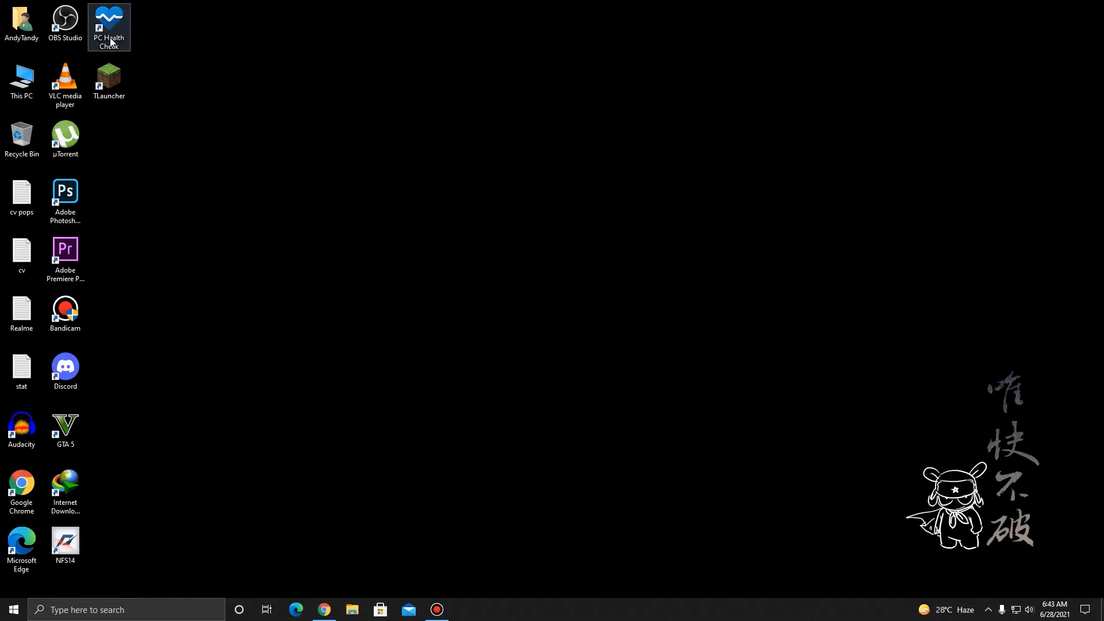
{"action": "mouse_move", "coordinate": [129, 36]}
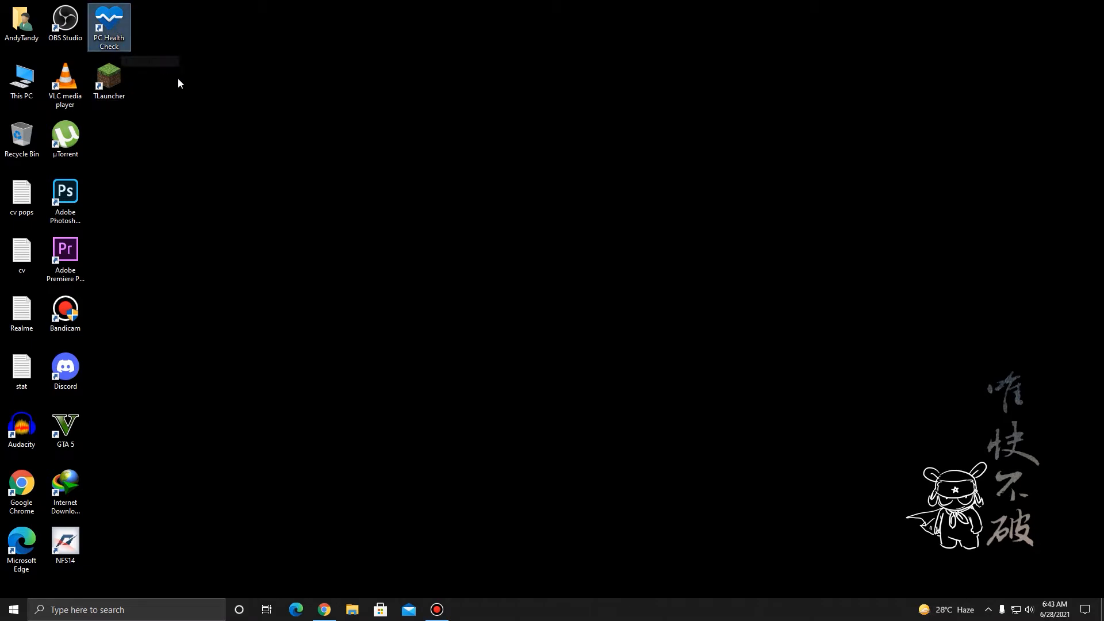
Run the Windows 11 check, which fails for lack of TPM 2.0, and dismiss the result.
{"action": "double_click", "coordinate": [108, 22]}
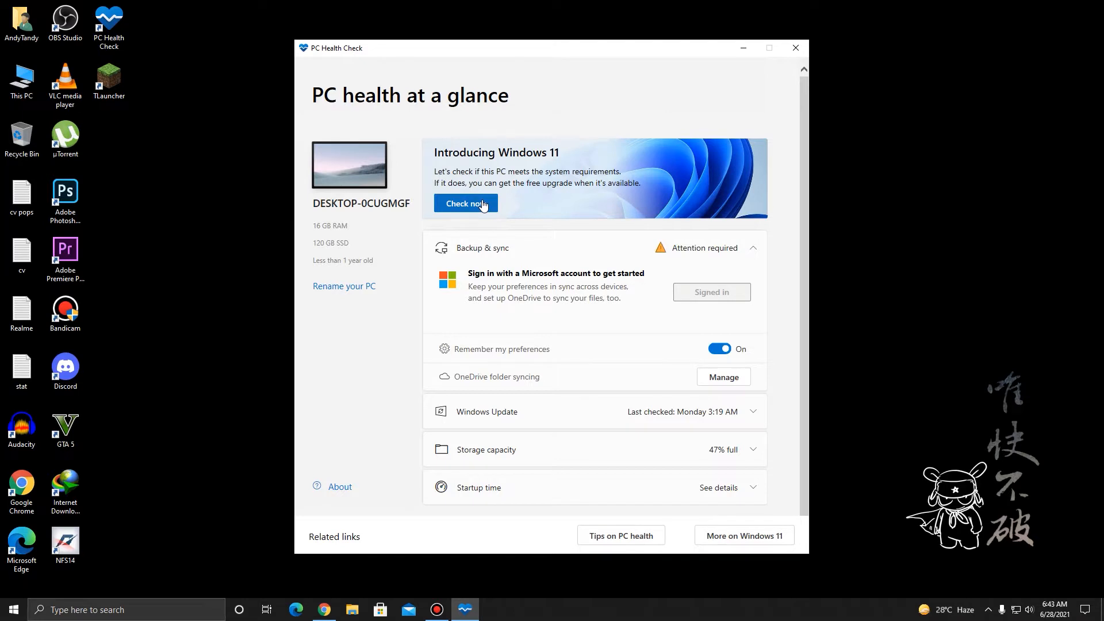
{"action": "mouse_move", "coordinate": [468, 210]}
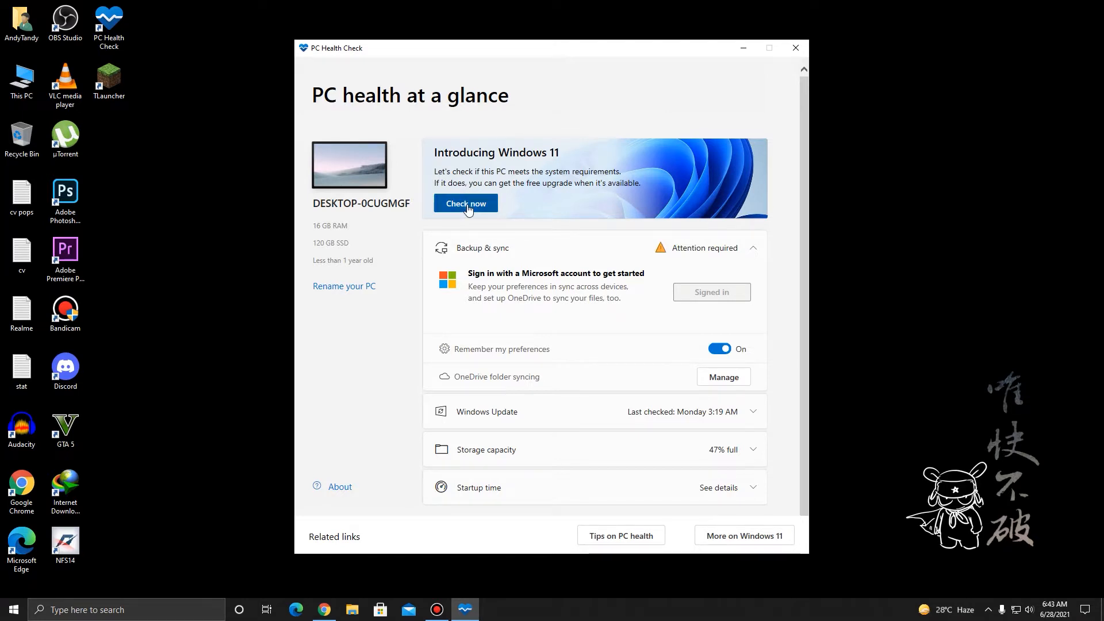
{"action": "left_click", "coordinate": [466, 202]}
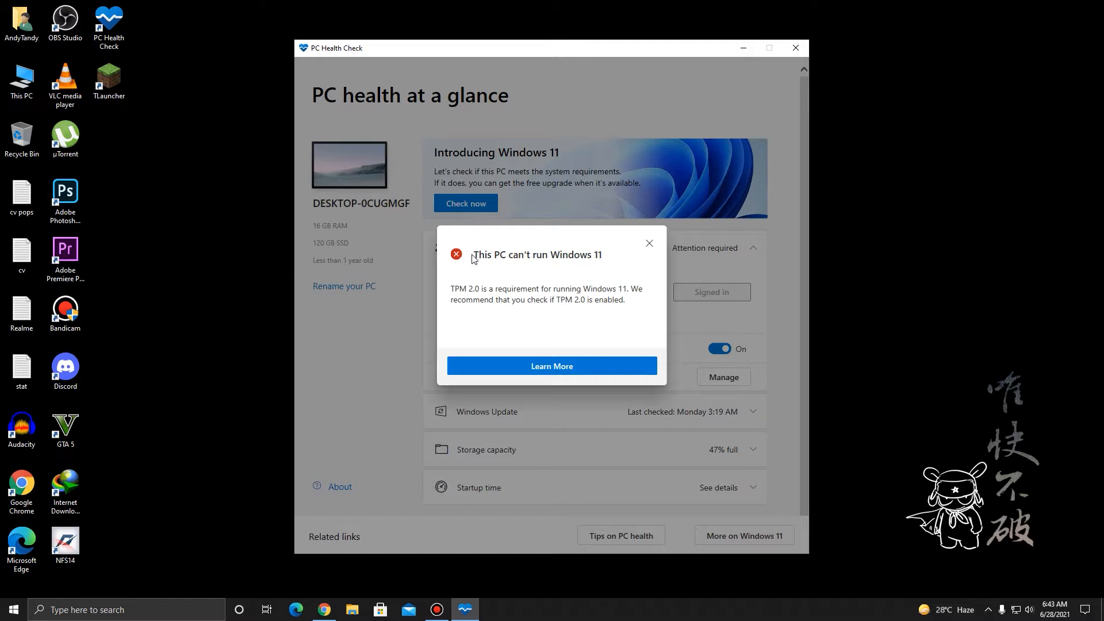
{"action": "mouse_move", "coordinate": [539, 266]}
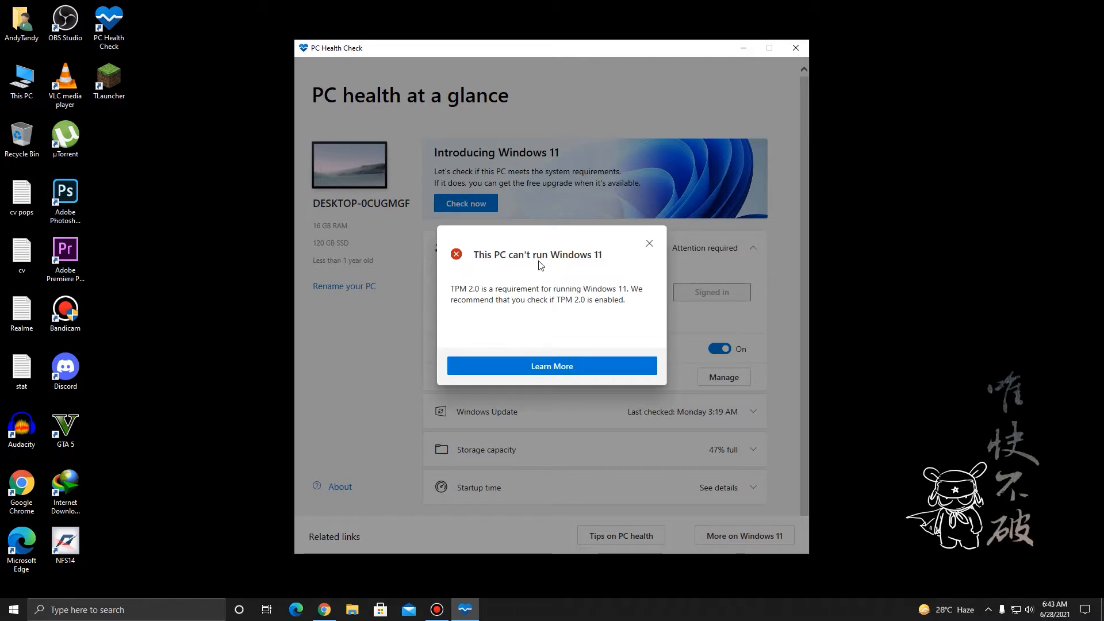
{"action": "mouse_move", "coordinate": [616, 286]}
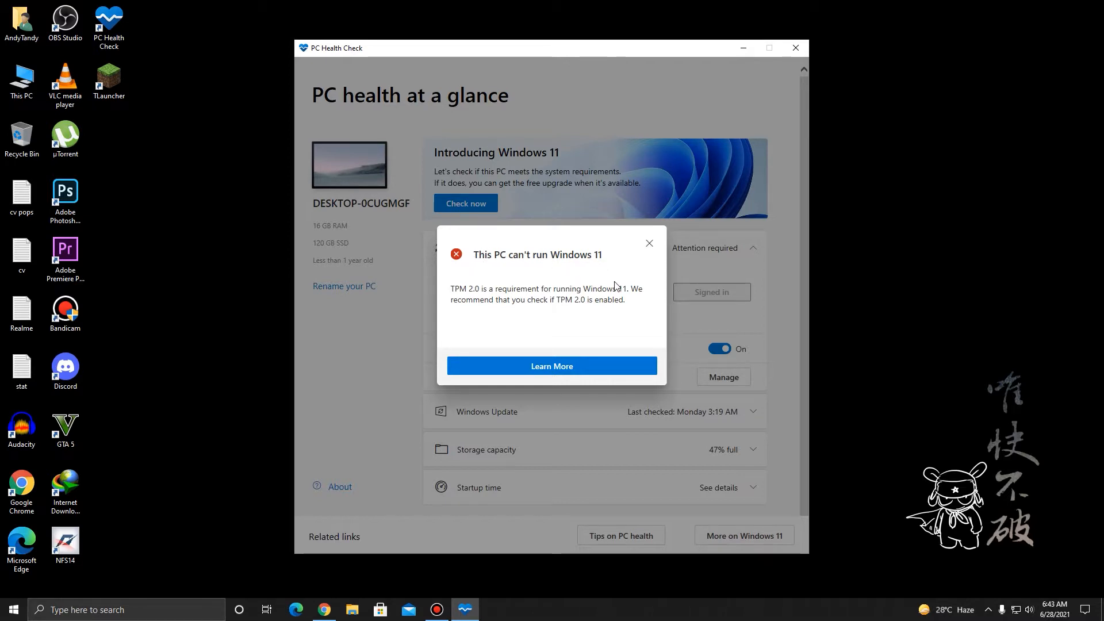
{"action": "mouse_move", "coordinate": [455, 287]}
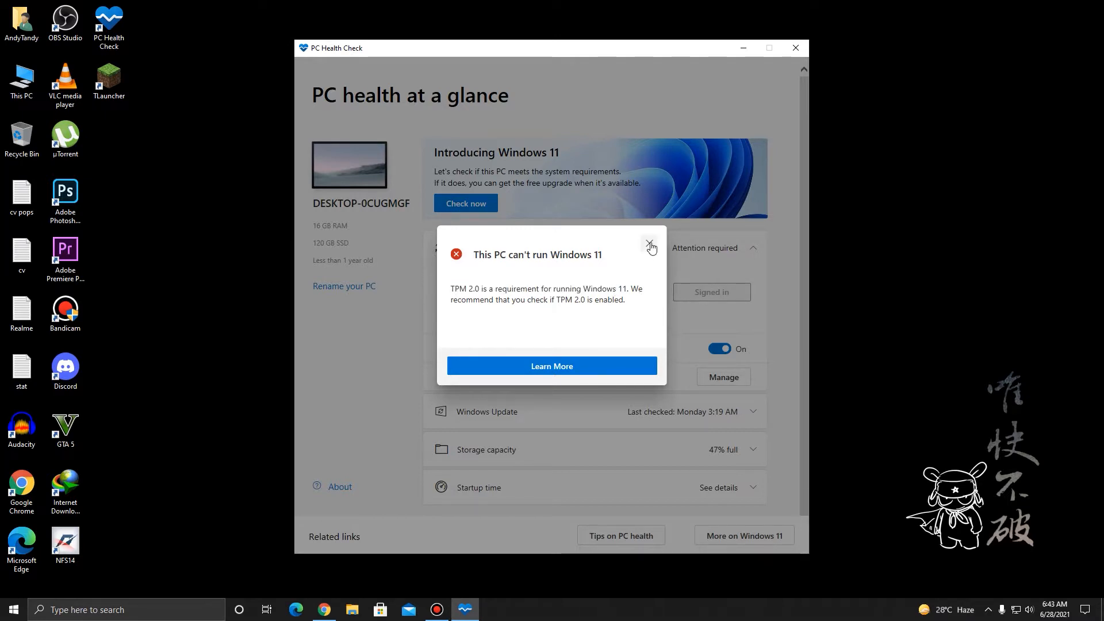
{"action": "mouse_move", "coordinate": [649, 246]}
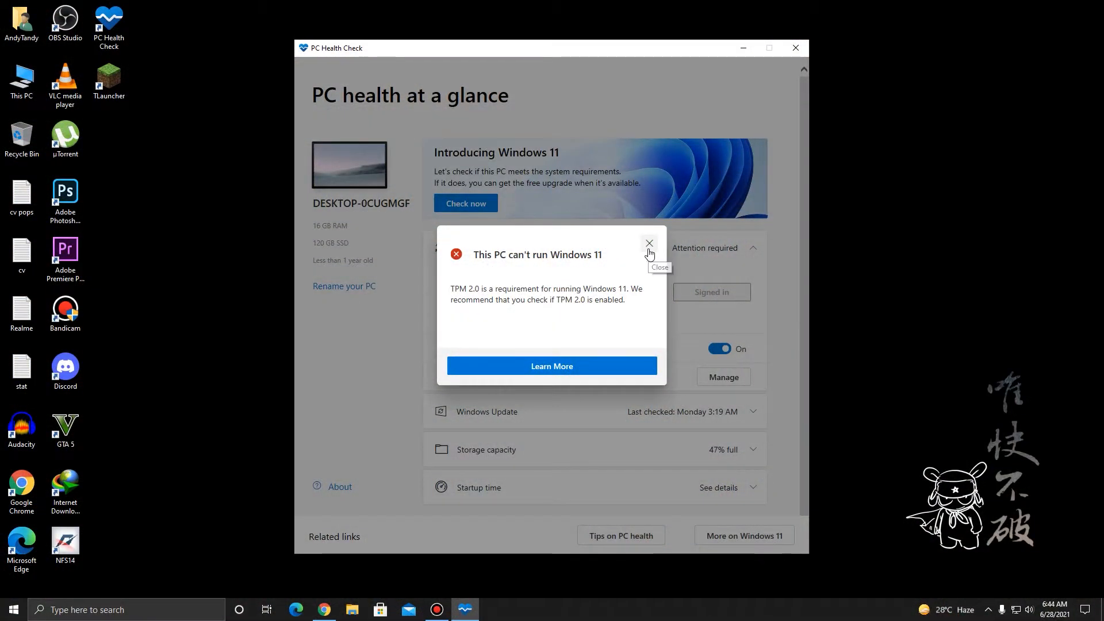
{"action": "left_click", "coordinate": [647, 243]}
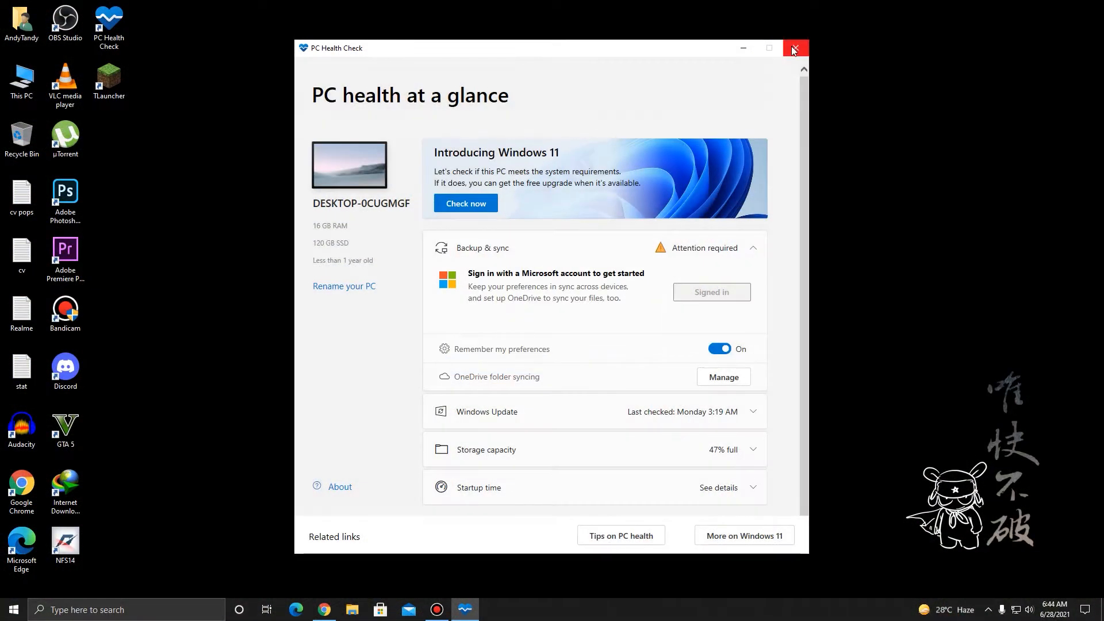
Close PC Health Check and launch tpm.msc, which reports no compatible TPM found.
{"action": "left_click", "coordinate": [795, 47]}
{"action": "type", "text": "t"}
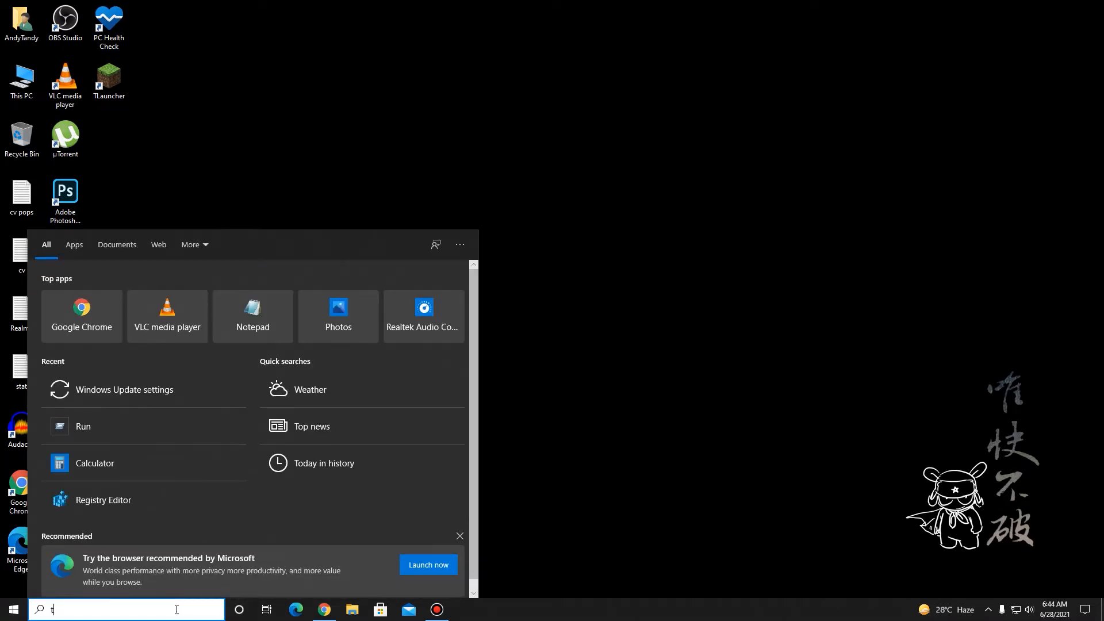
{"action": "type", "text": "pm/"}
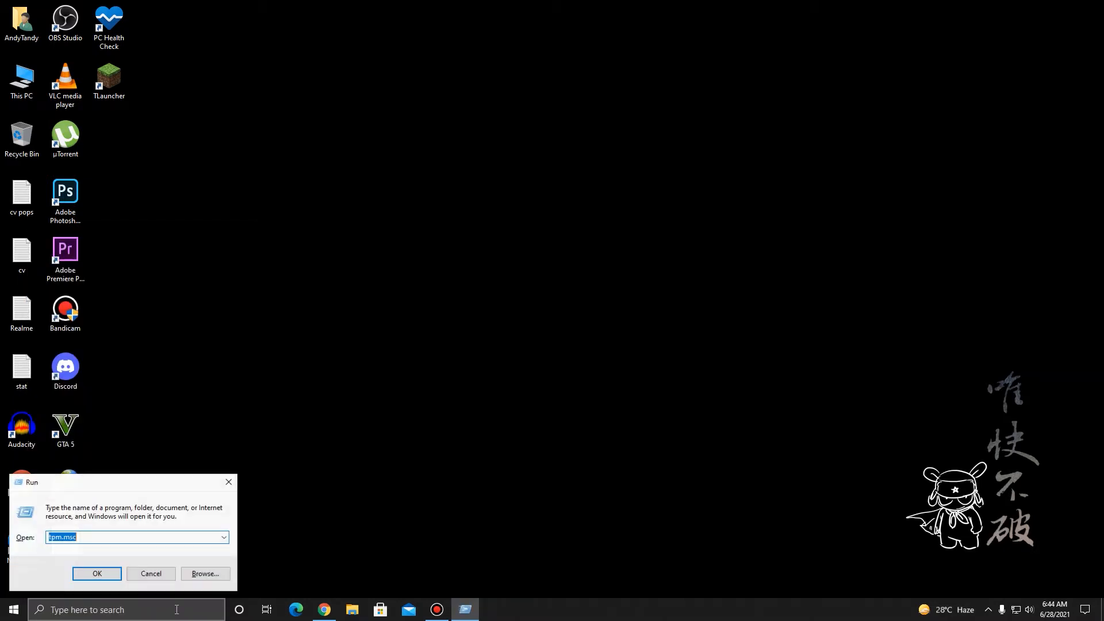
{"action": "left_click", "coordinate": [97, 573]}
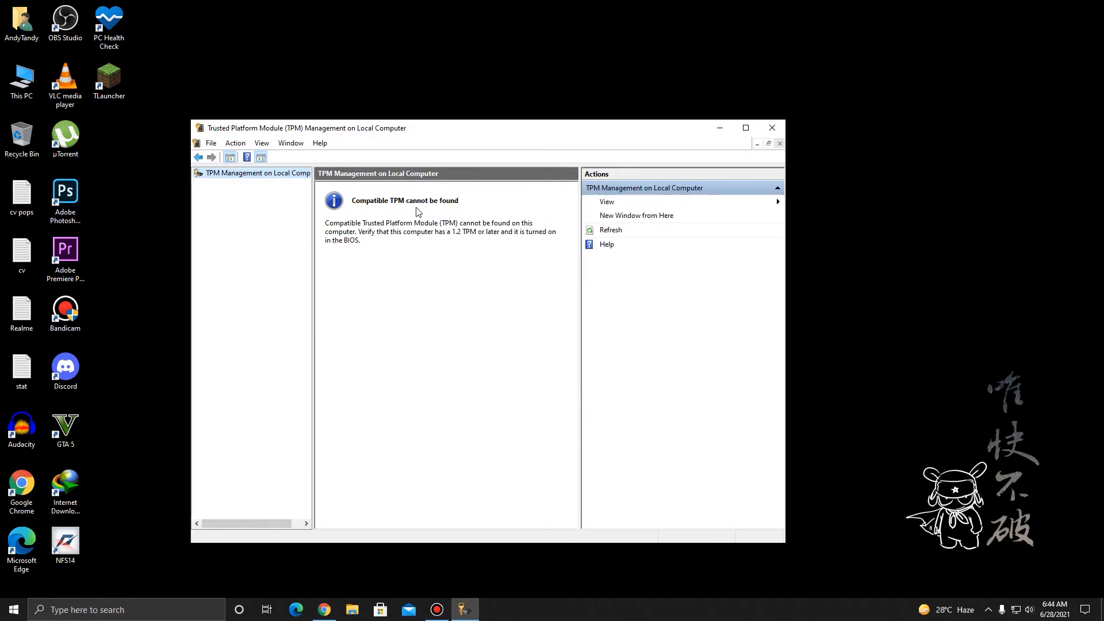
{"action": "mouse_move", "coordinate": [614, 203]}
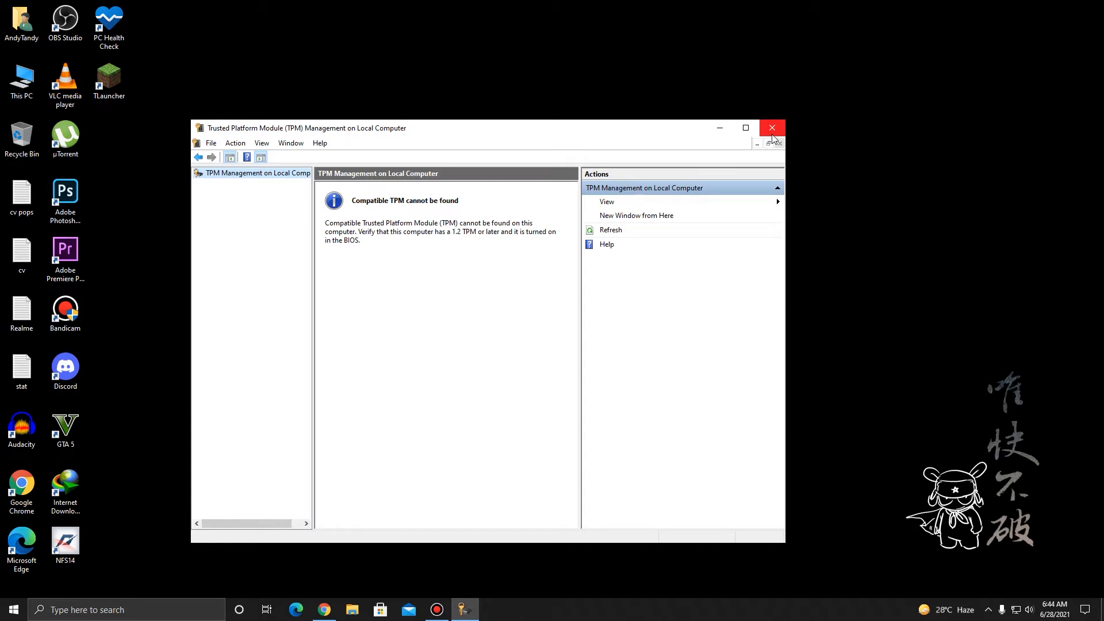
{"action": "mouse_move", "coordinate": [772, 127]}
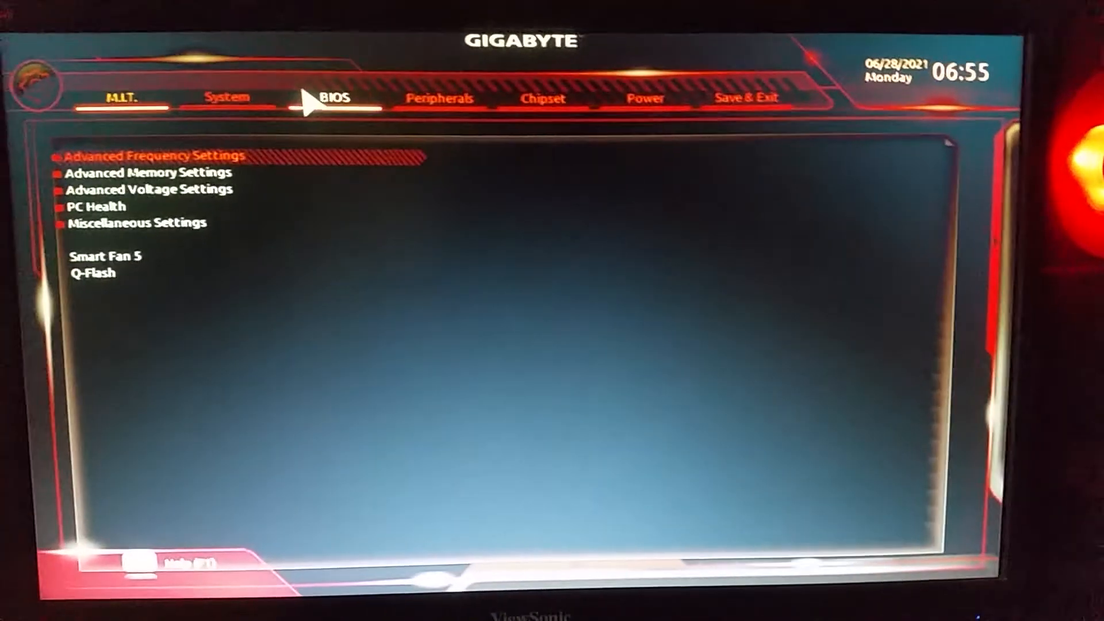
In the Peripherals settings, set AMD CPU fTPM from Disabled to Enabled.
{"action": "left_click", "coordinate": [473, 105]}
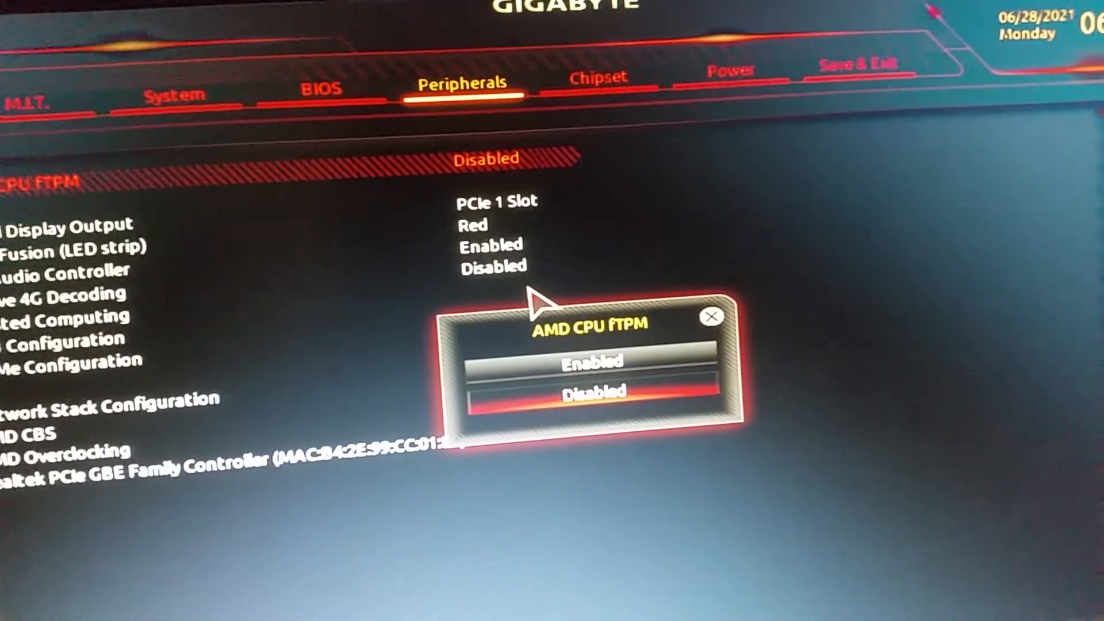
{"action": "left_click", "coordinate": [584, 360]}
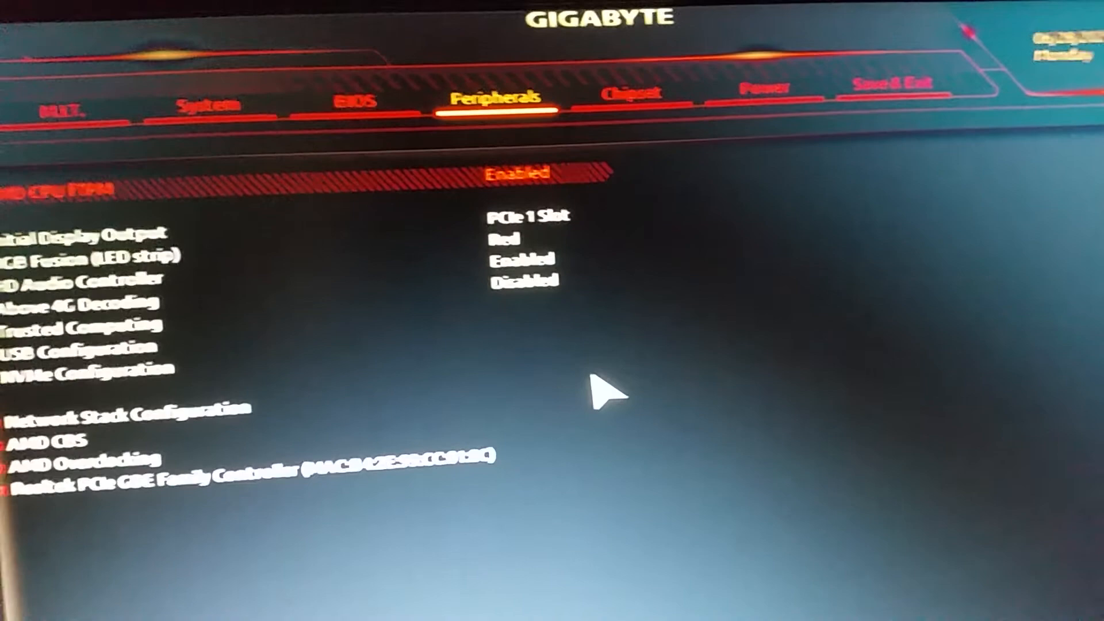